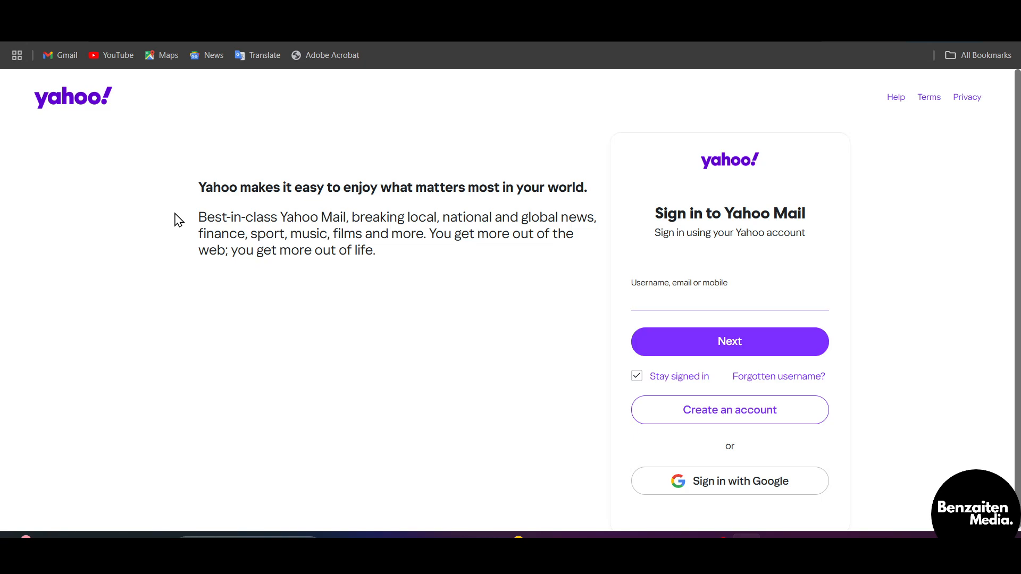
- Open the Yahoo Mail sign-in result from the Google search for 'yahoo'
{"action": "left_click", "coordinate": [729, 300]}
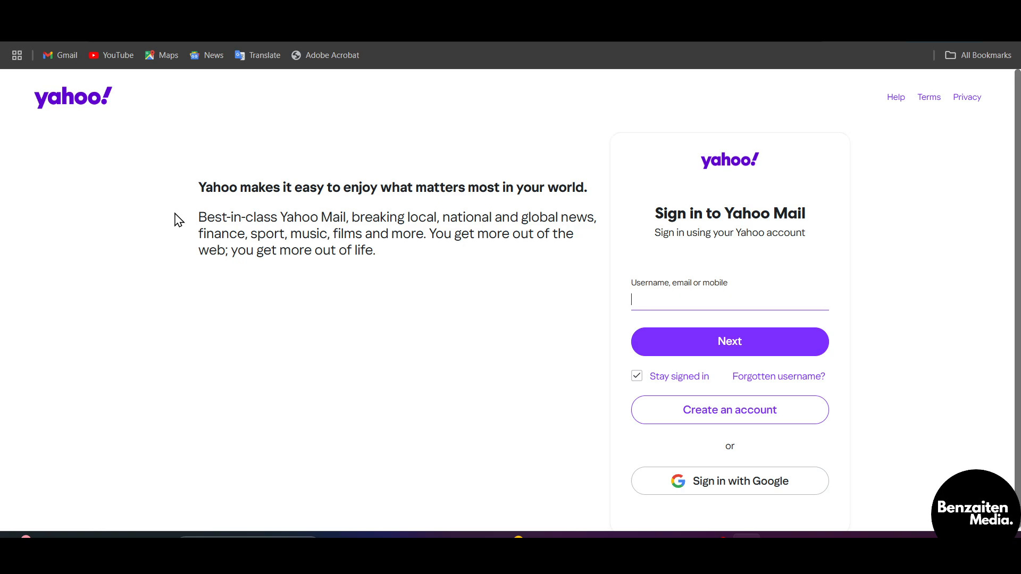
{"action": "mouse_move", "coordinate": [118, 193]}
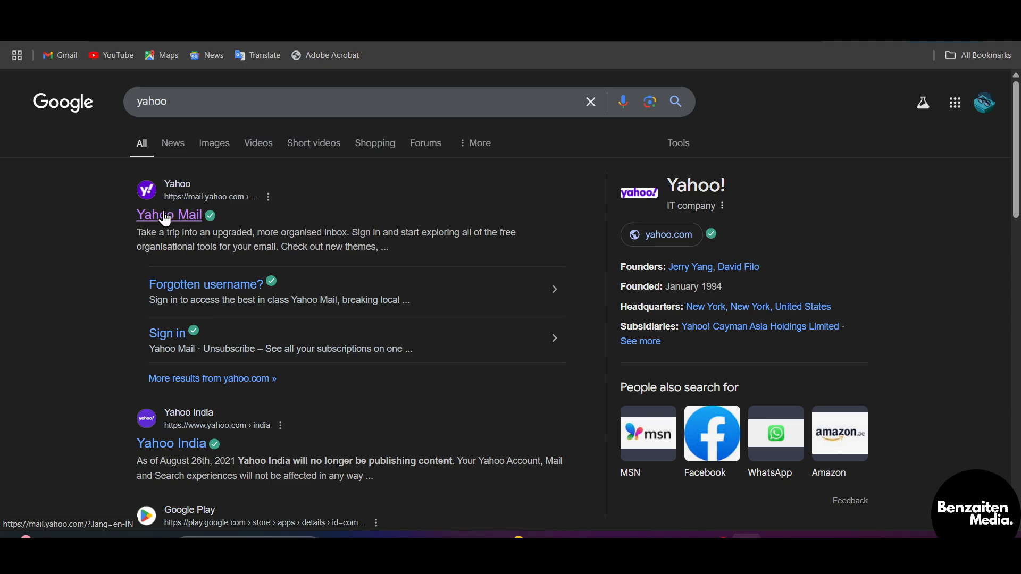
{"action": "left_click", "coordinate": [168, 215]}
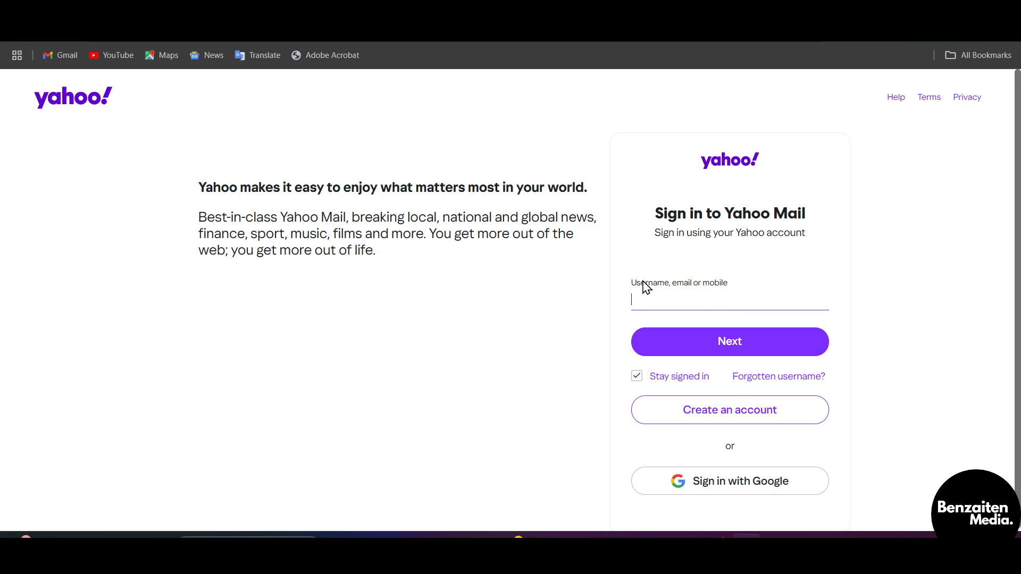
{"action": "mouse_move", "coordinate": [756, 501]}
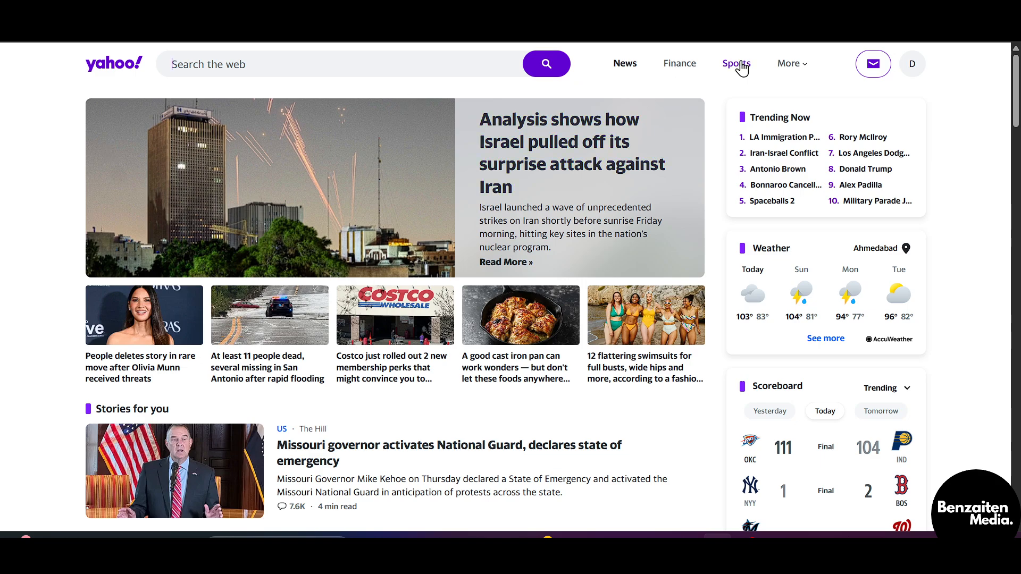
{"action": "mouse_move", "coordinate": [873, 64]}
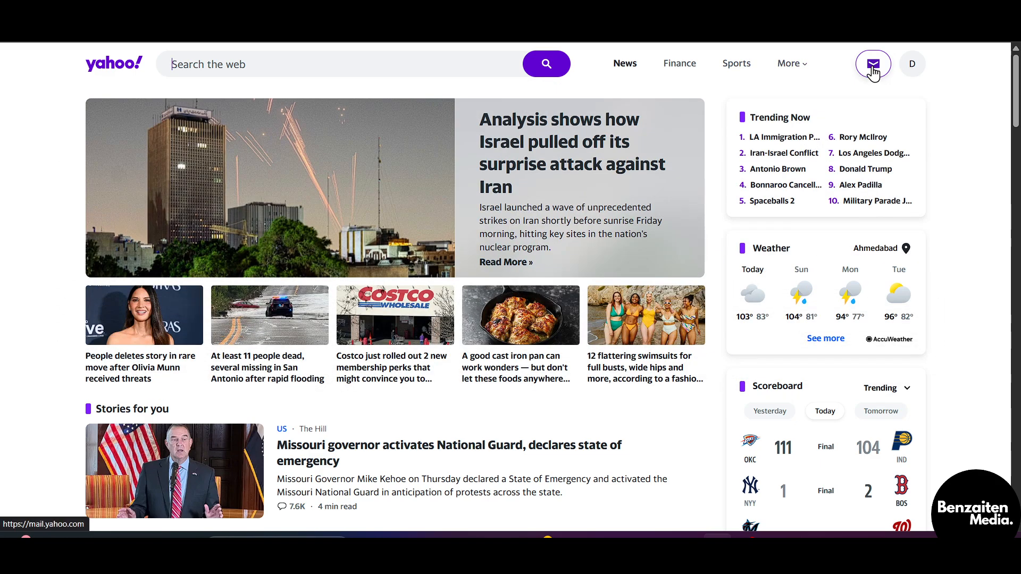
- Open the signed-in Yahoo Mail inbox via the envelope icon on the Yahoo home page
{"action": "left_click", "coordinate": [872, 64]}
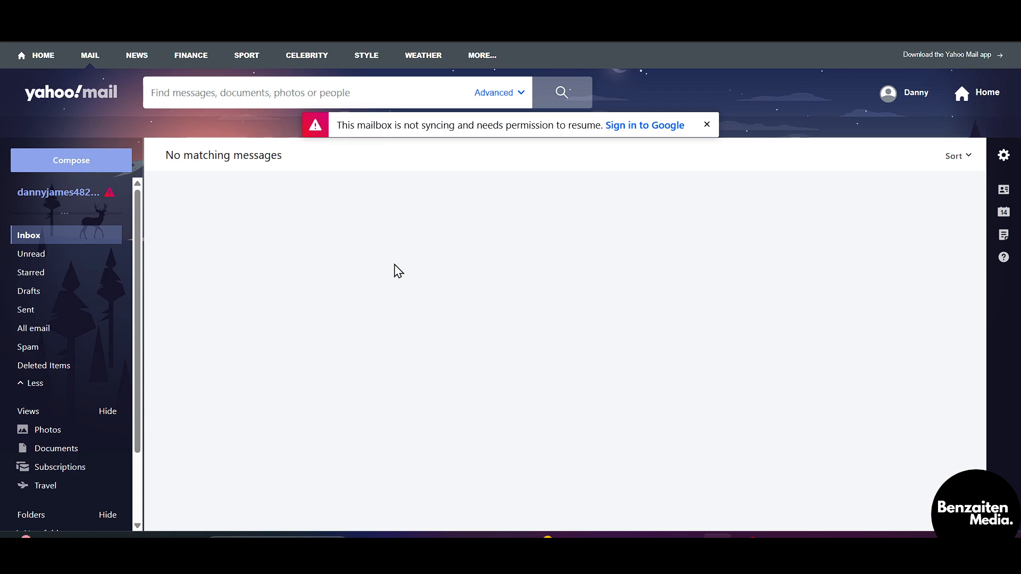
{"action": "mouse_move", "coordinate": [316, 418]}
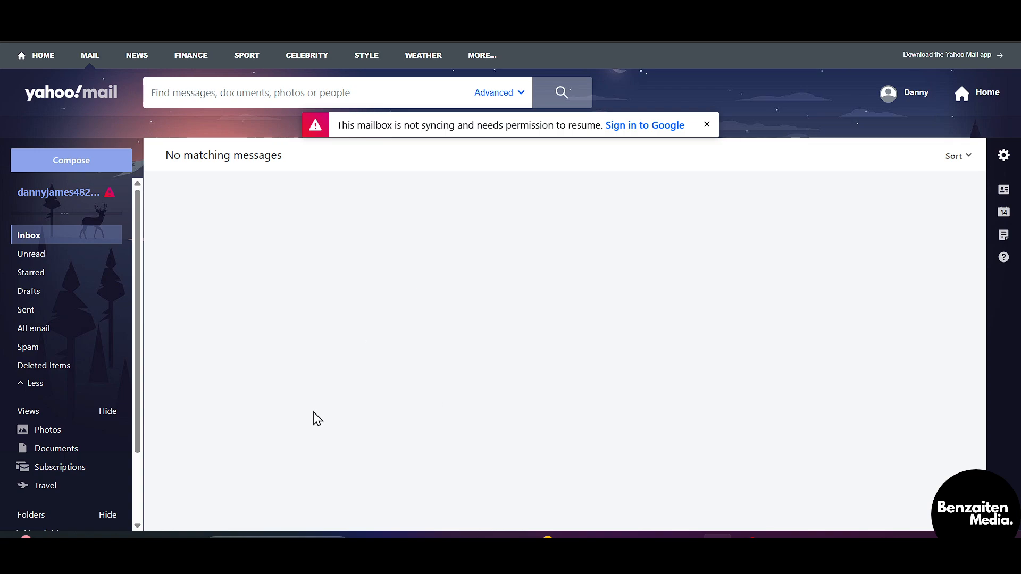
- Dismiss the mailbox-not-syncing warning, leaving the empty 'No matching messages' inbox
{"action": "left_click", "coordinate": [706, 125]}
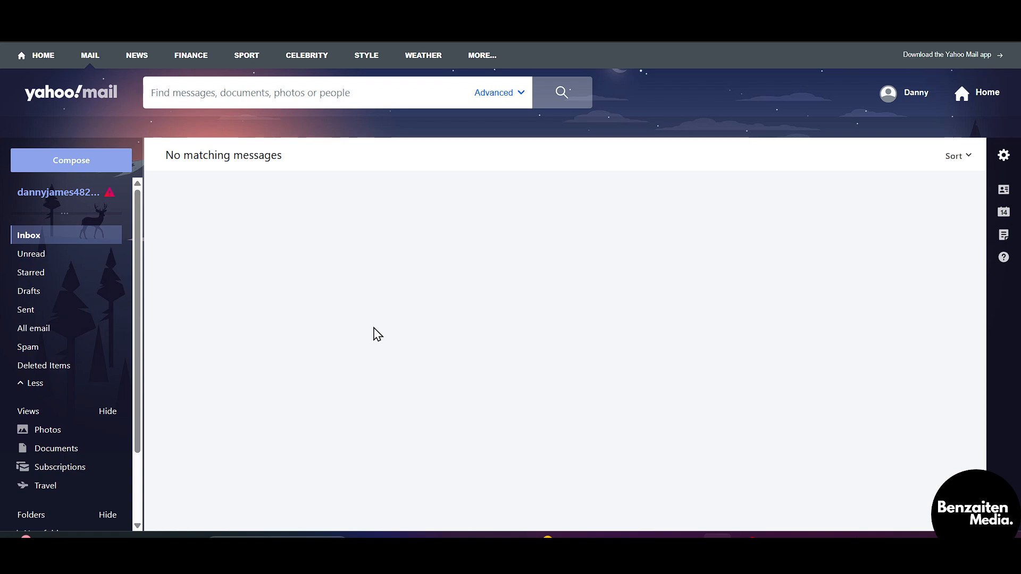
{"action": "mouse_move", "coordinate": [352, 409]}
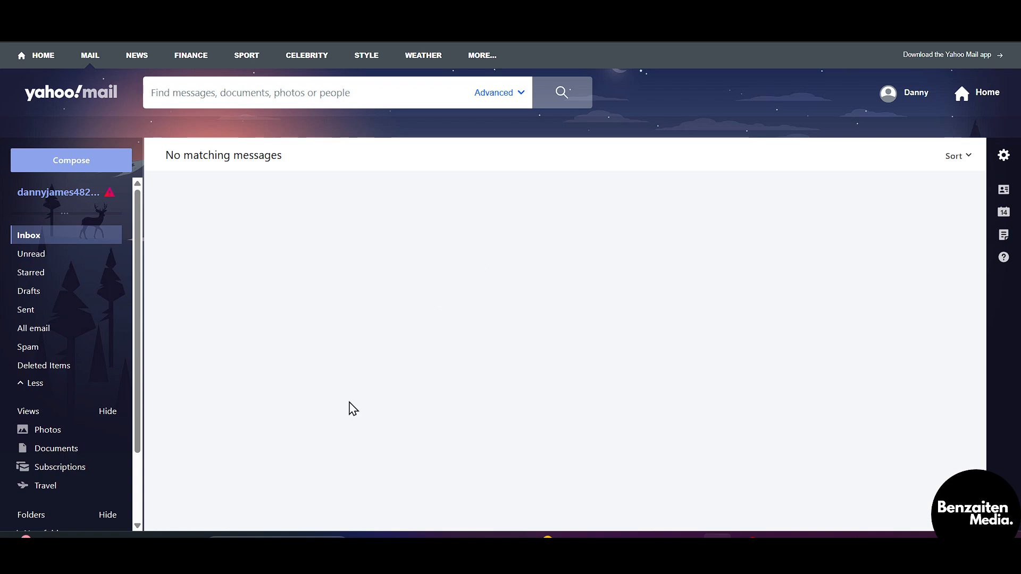
{"action": "mouse_move", "coordinate": [160, 133]}
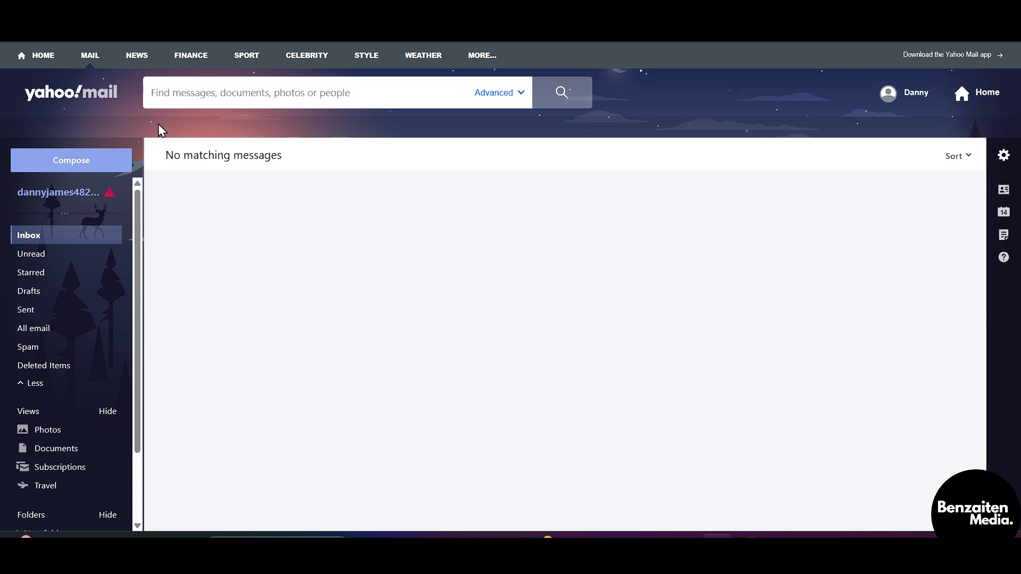
{"action": "mouse_move", "coordinate": [242, 249]}
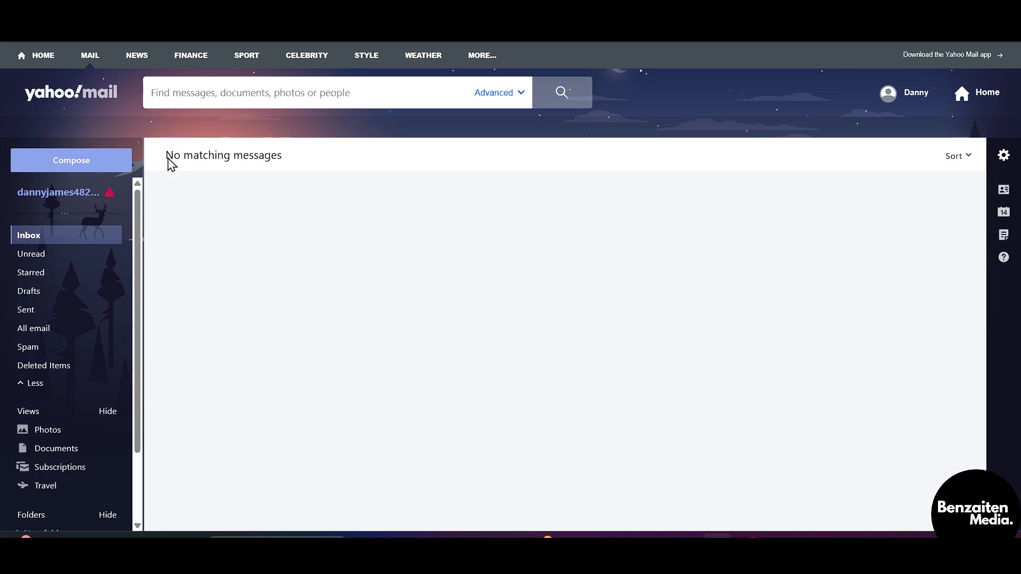
{"action": "mouse_move", "coordinate": [639, 64]}
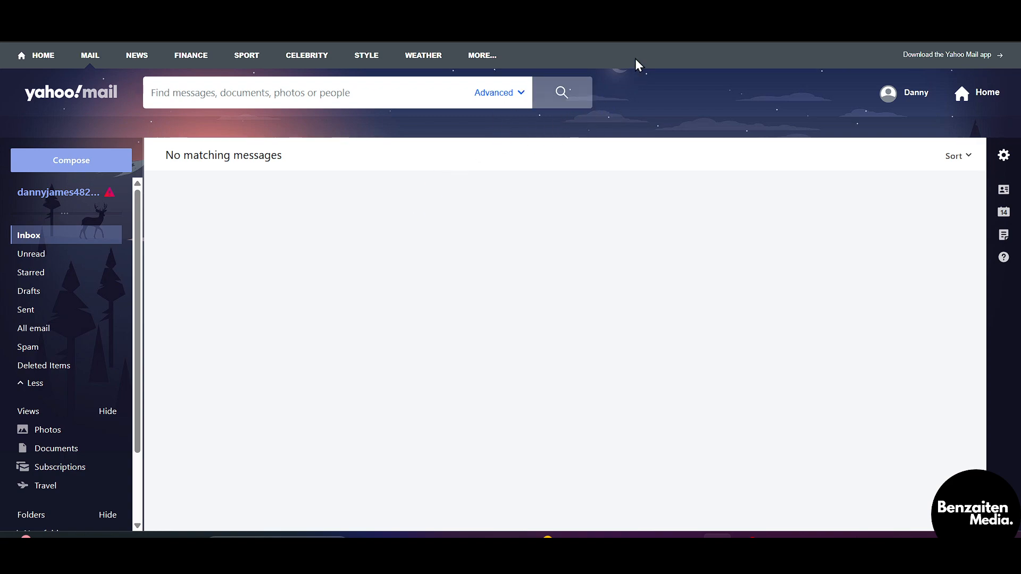
{"action": "mouse_move", "coordinate": [600, 70]}
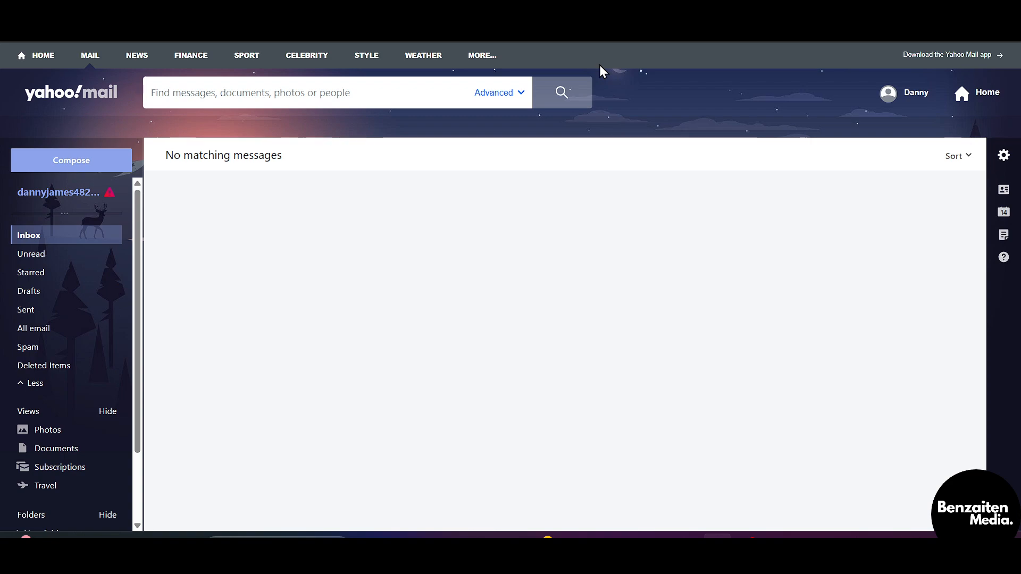
{"action": "mouse_move", "coordinate": [583, 279]}
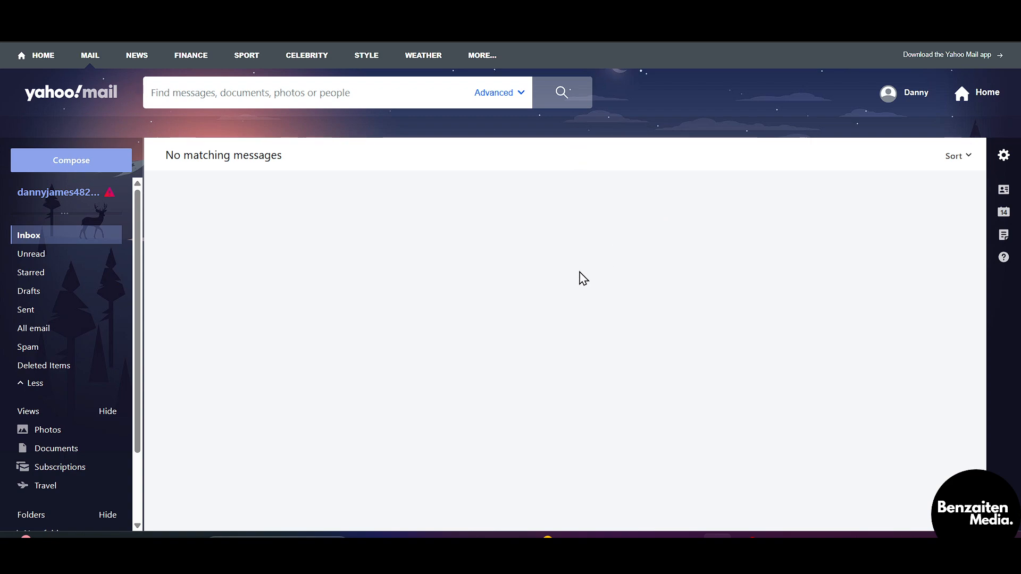